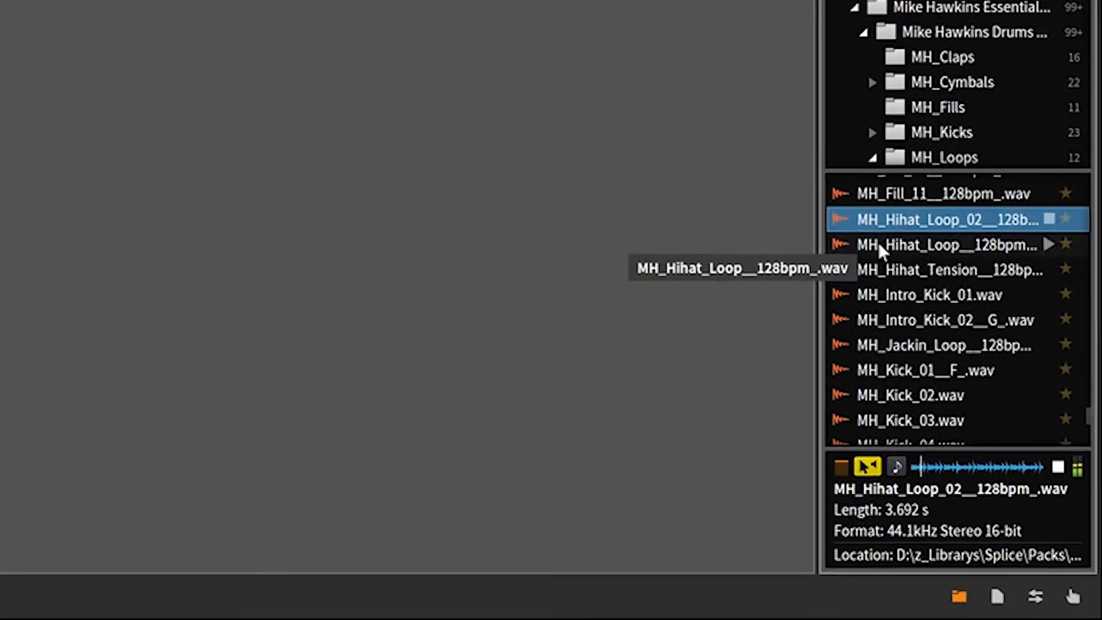
# Locate and preview MH_Hihat_Loop__128bpm_.wav in the Browser before adding it to the arrangement
pyautogui.scroll(-3)
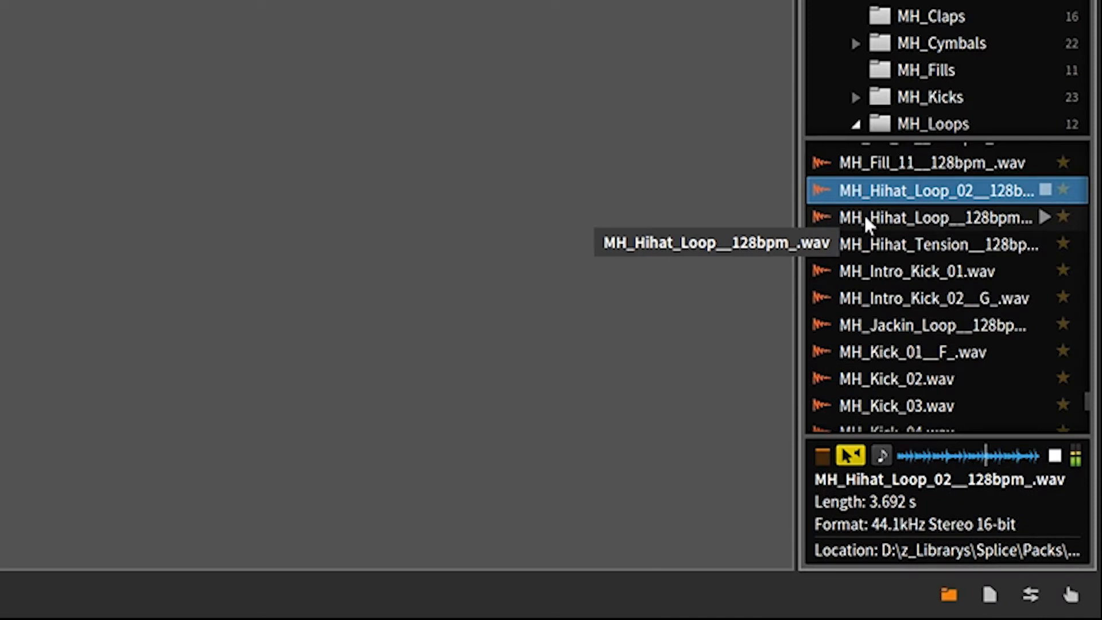
pyautogui.click(914, 217)
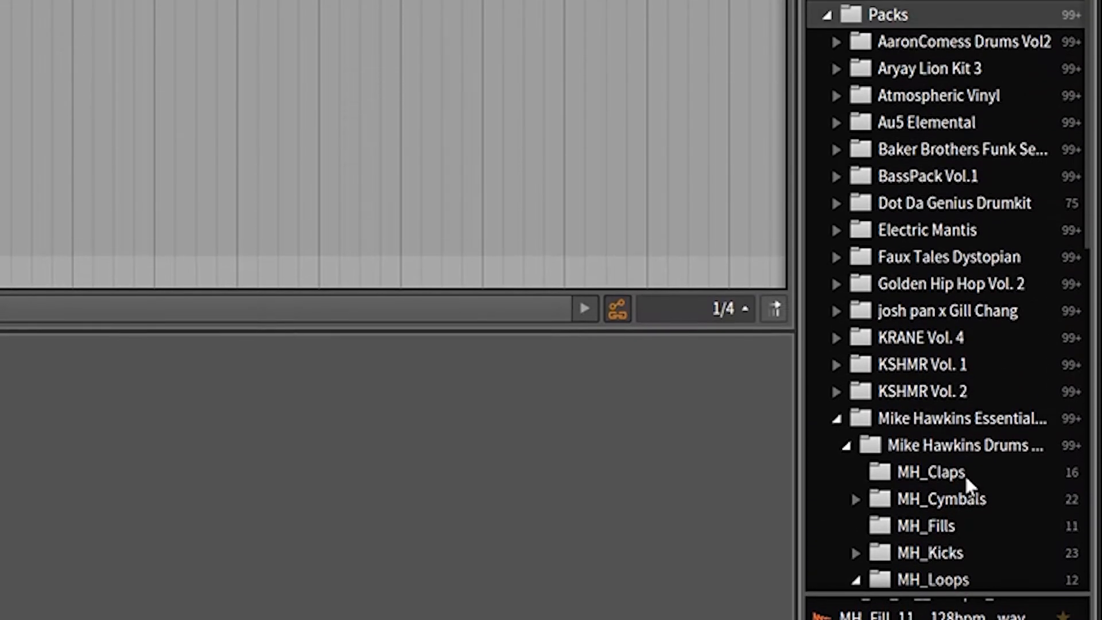
pyautogui.scroll(-3)
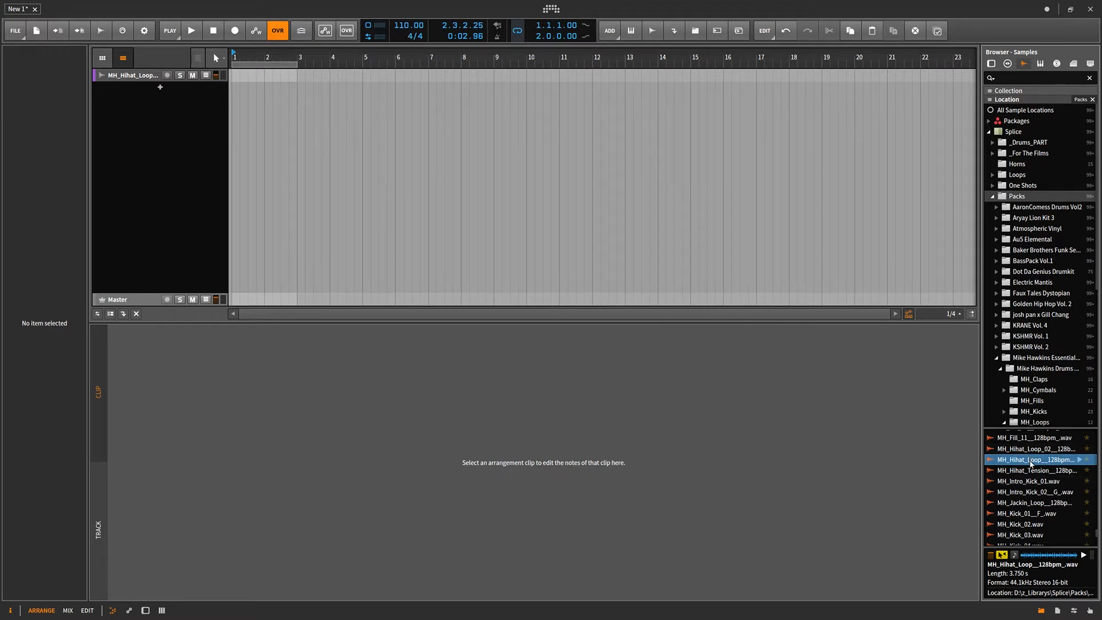
pyautogui.moveTo(1036, 459)
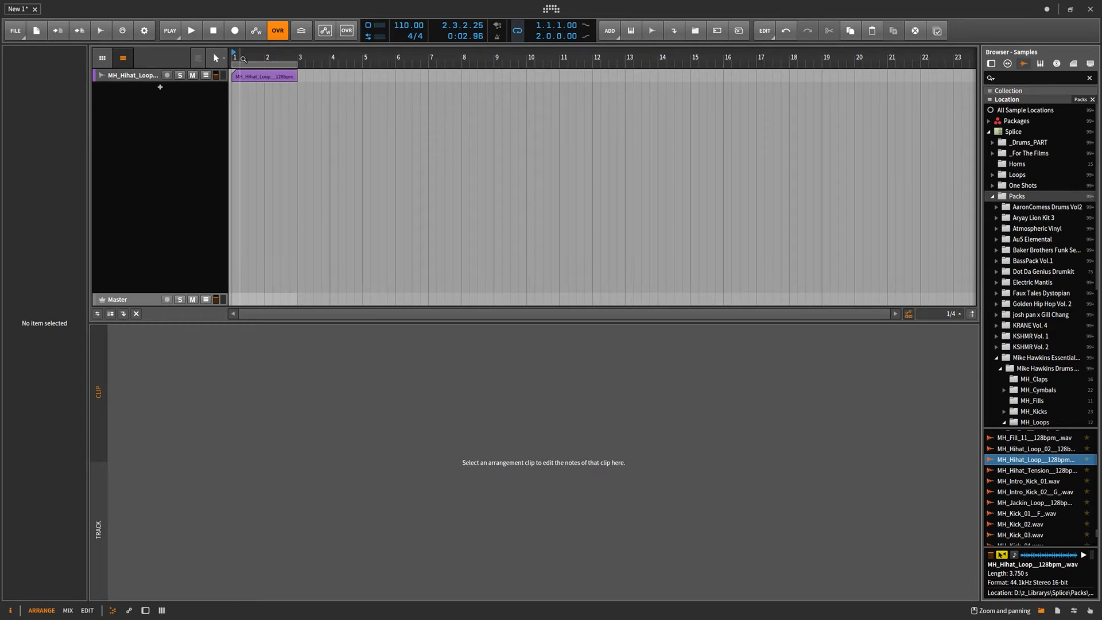
# Show the hi-hat clip's waveform in the detail editor and play it back in the song
pyautogui.doubleClick(264, 76)
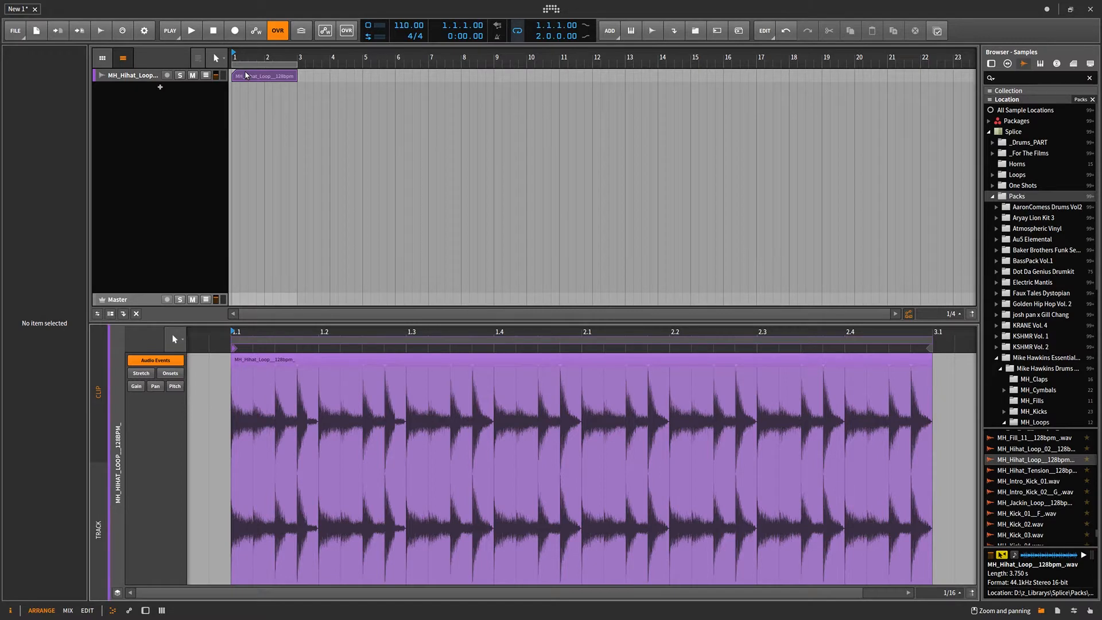
pyautogui.click(190, 30)
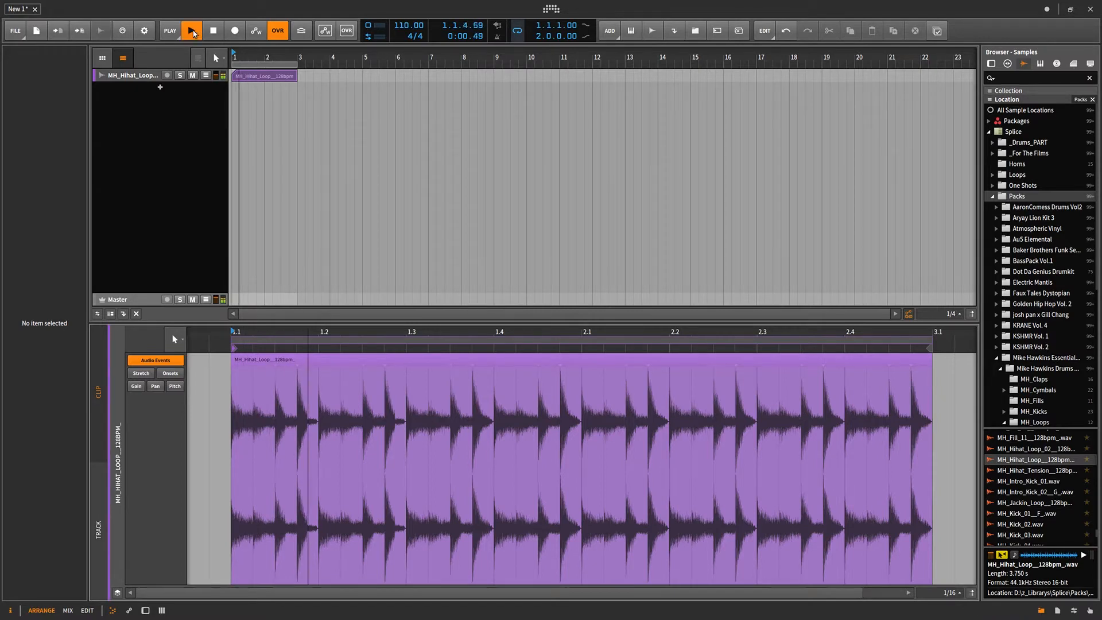
pyautogui.click(191, 30)
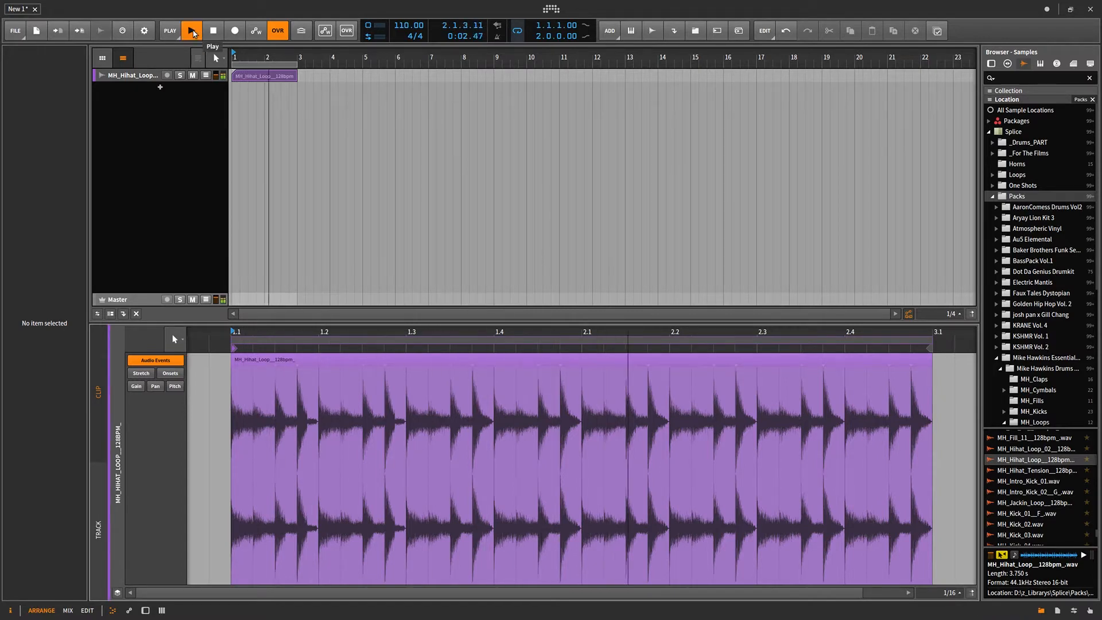
pyautogui.click(192, 30)
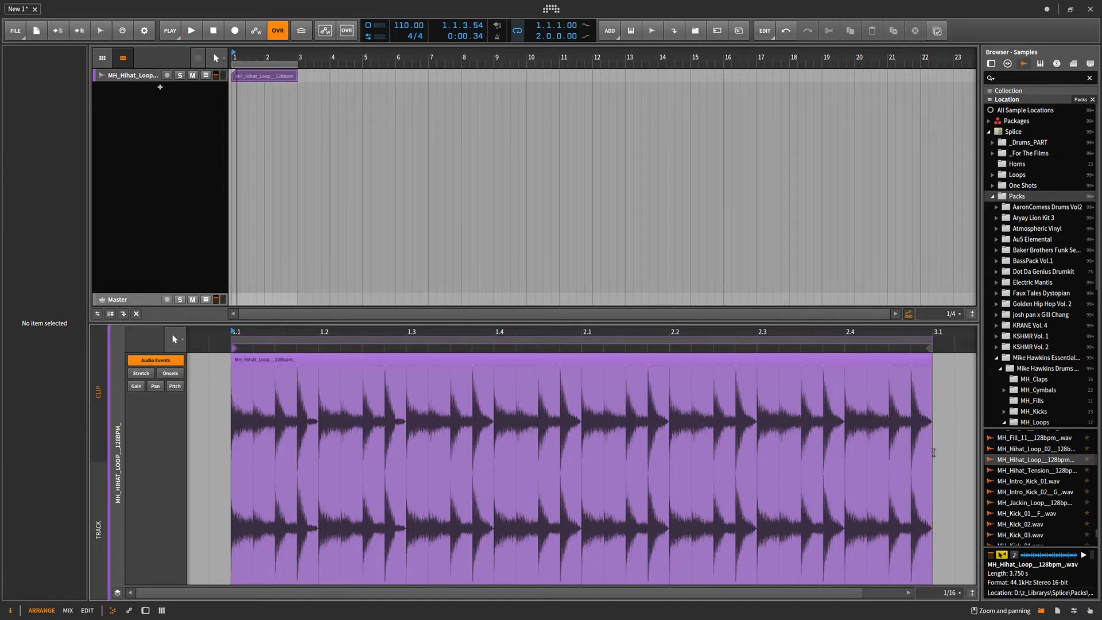
pyautogui.click(1039, 459)
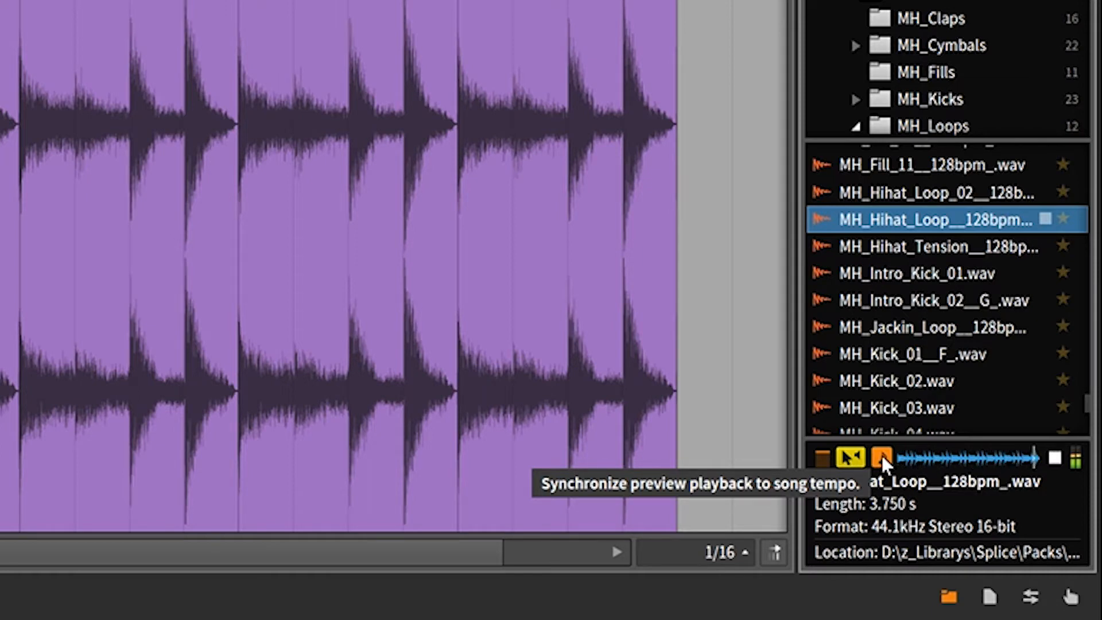
# Turn off 'Synchronize preview playback to song tempo' in the browser preview area
pyautogui.click(882, 457)
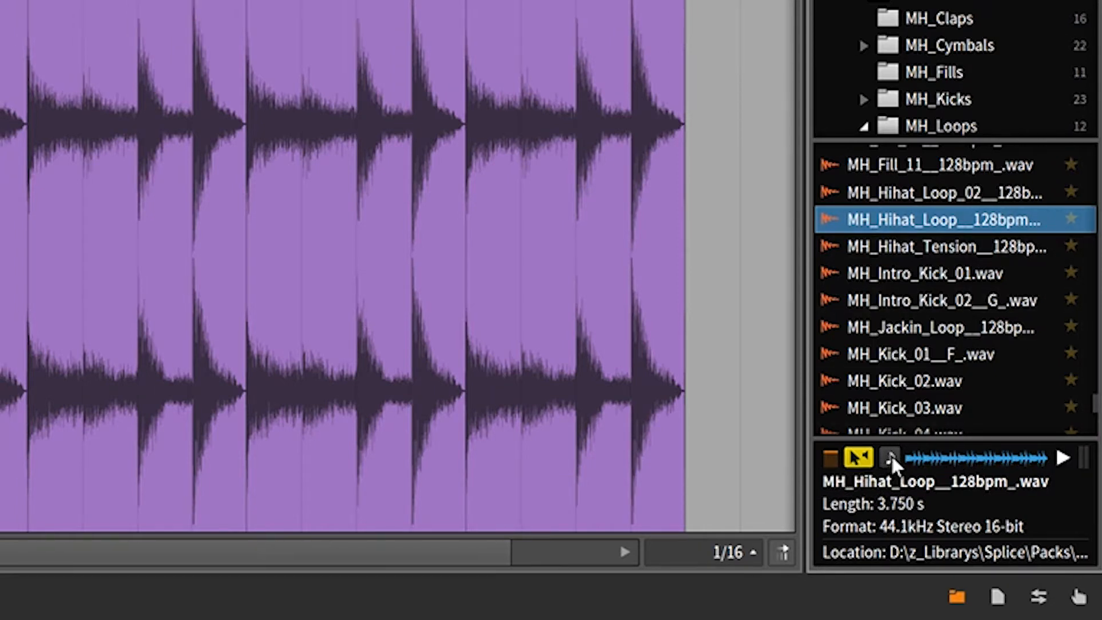
pyautogui.moveTo(889, 458)
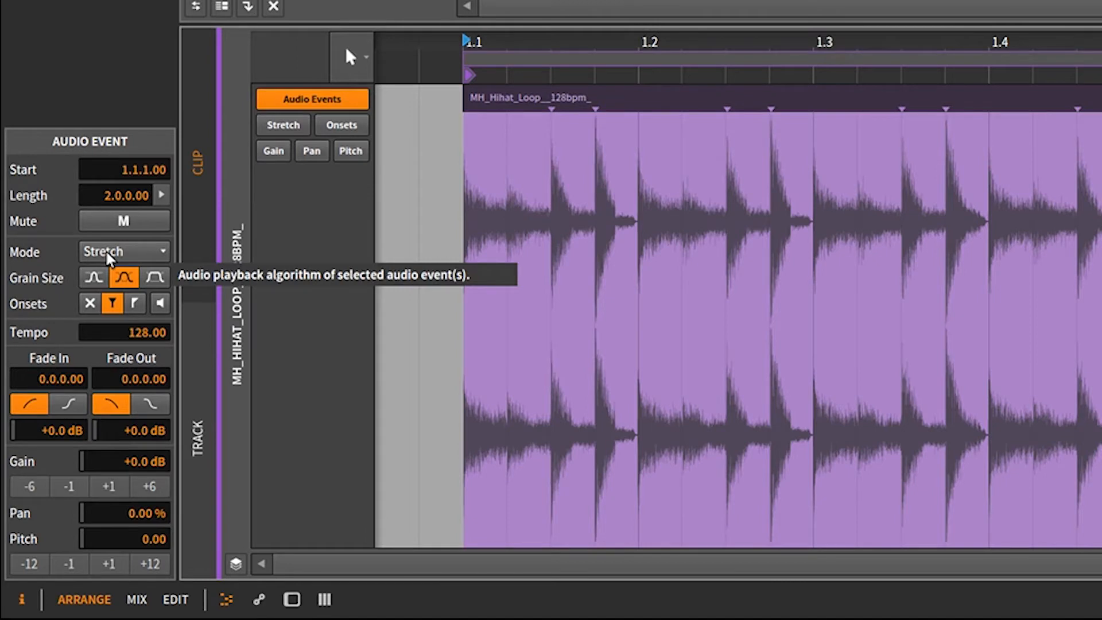
pyautogui.moveTo(76, 258)
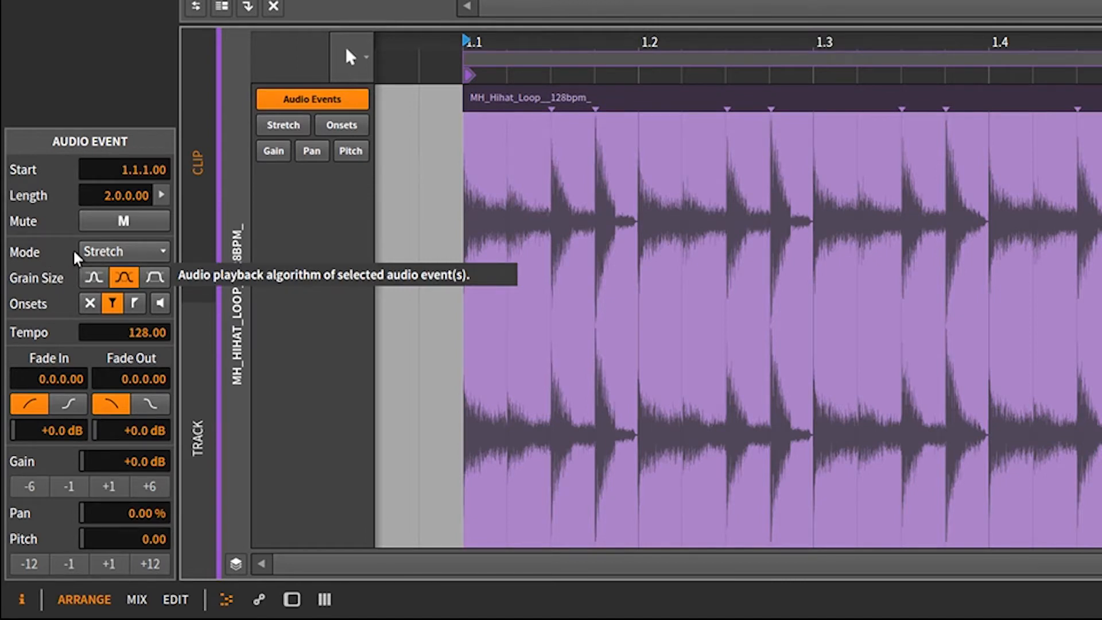
pyautogui.moveTo(118, 256)
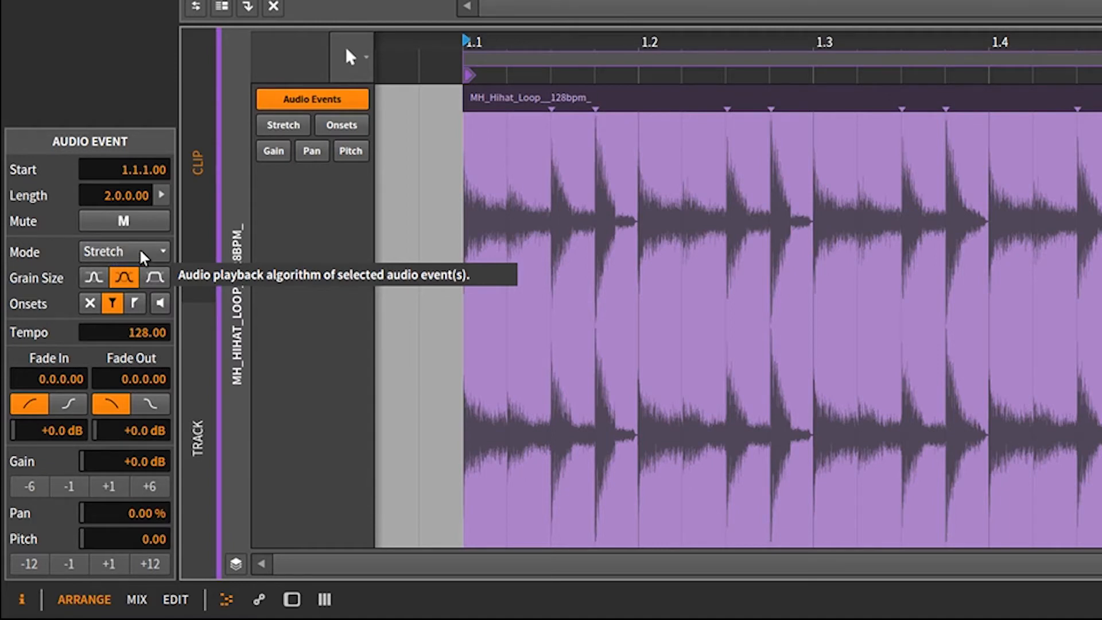
# Change the hi-hat audio event's Mode from Stretch to Raw in the Inspector
pyautogui.click(124, 251)
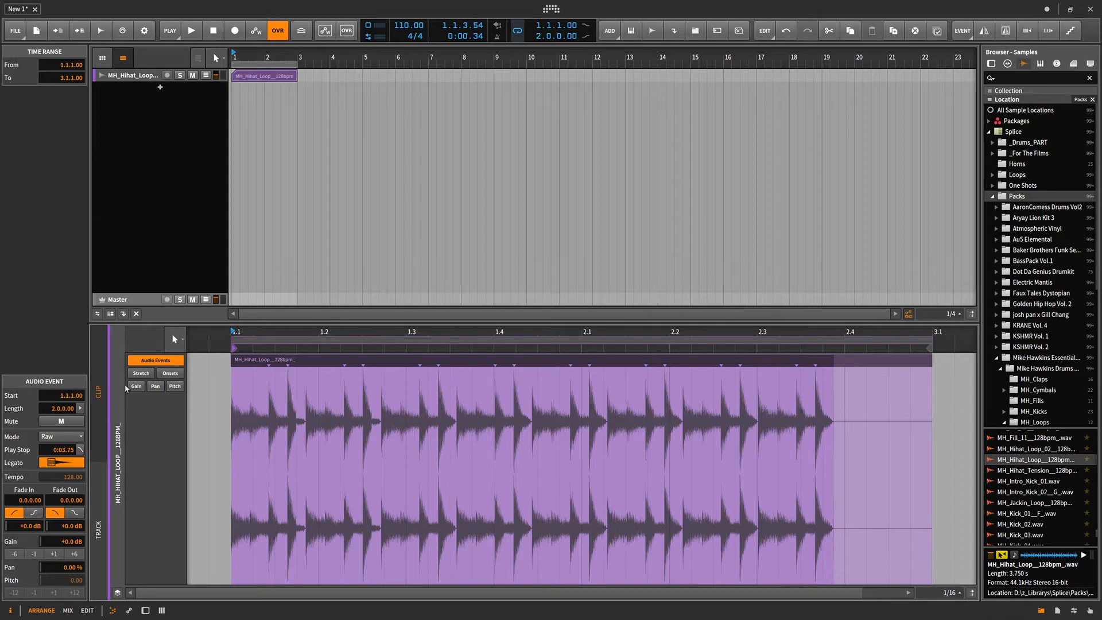
pyautogui.moveTo(70, 444)
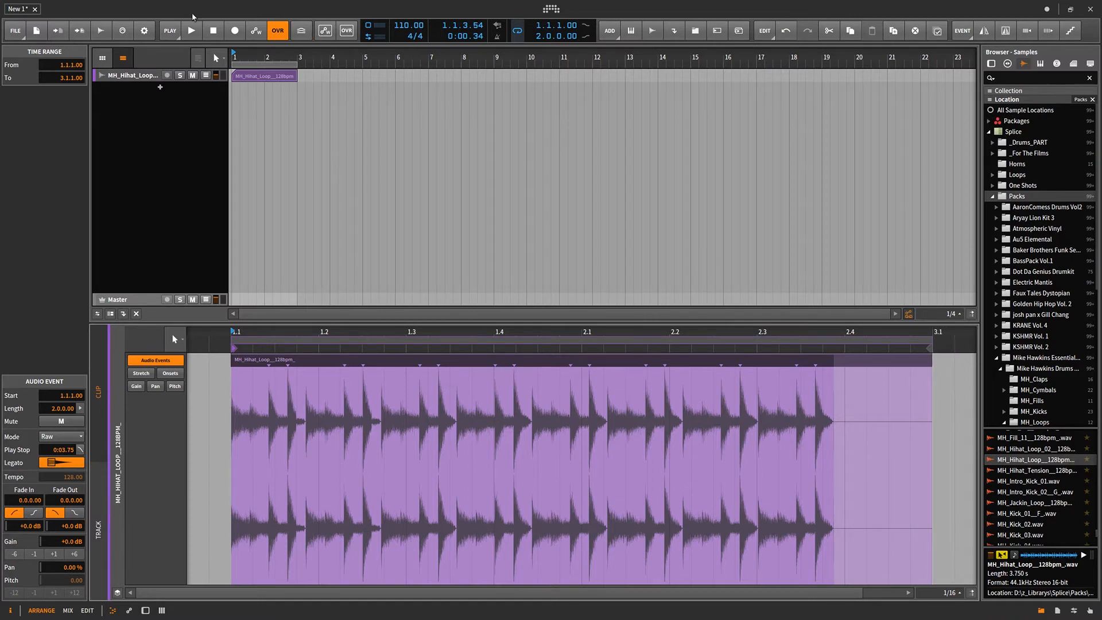
pyautogui.click(192, 30)
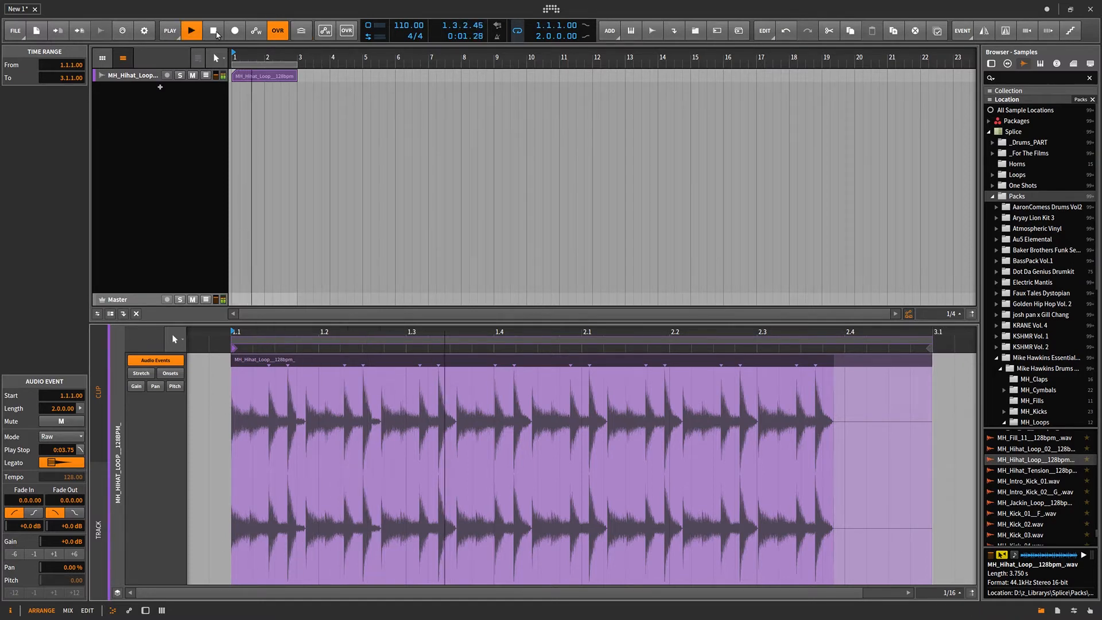
pyautogui.click(190, 30)
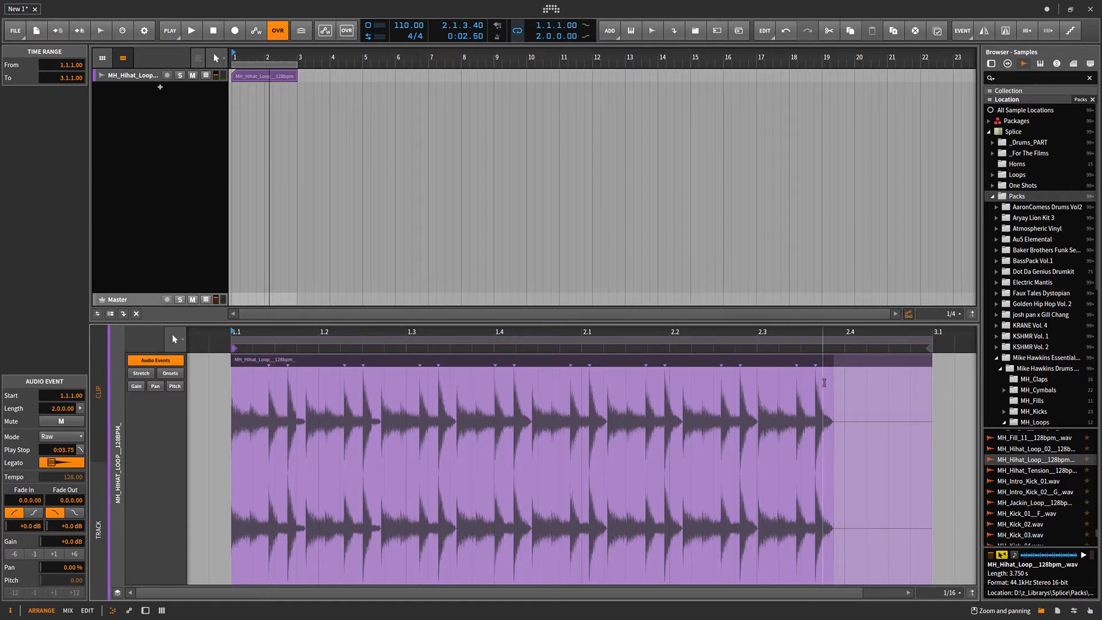
pyautogui.moveTo(834, 364)
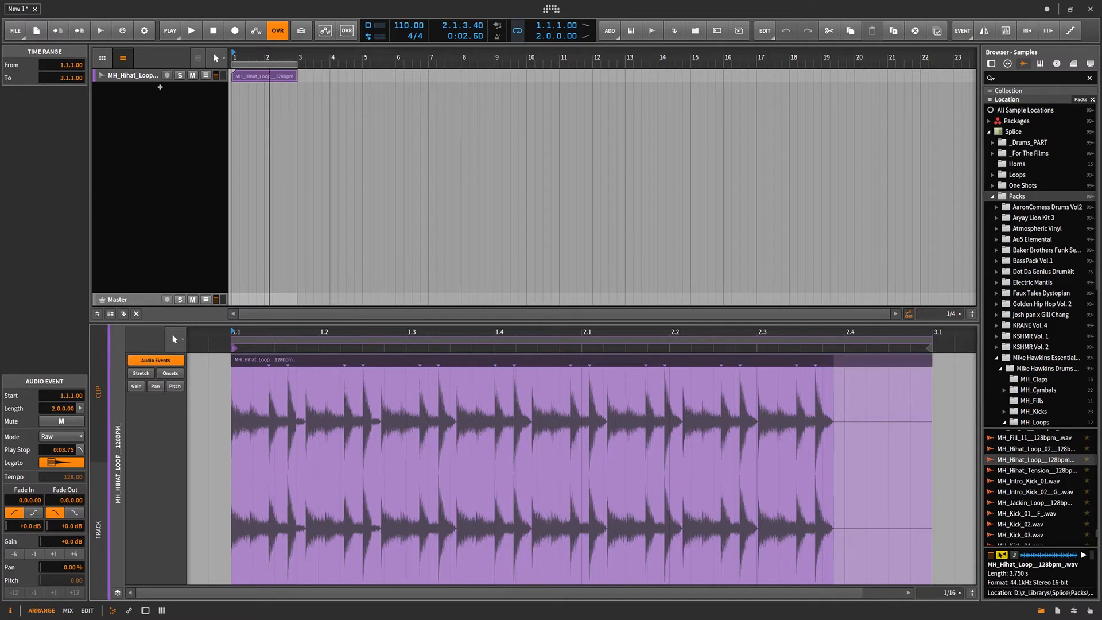
# Raise the project tempo to 128 BPM and play the loop to confirm it fills two bars
pyautogui.click(396, 26)
pyautogui.write('128')
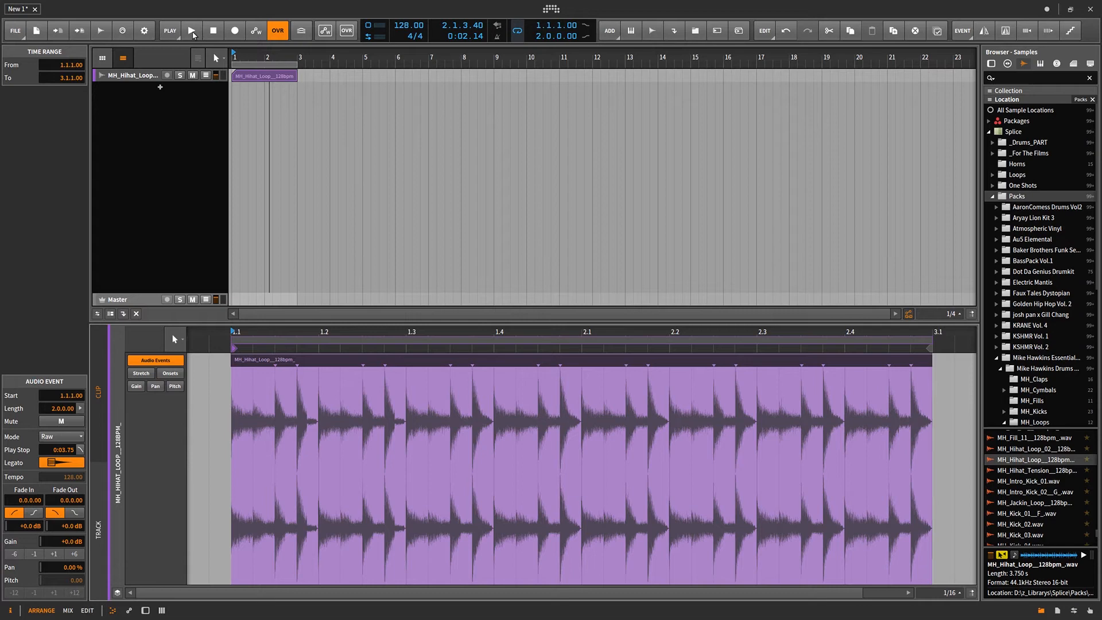
pyautogui.click(192, 30)
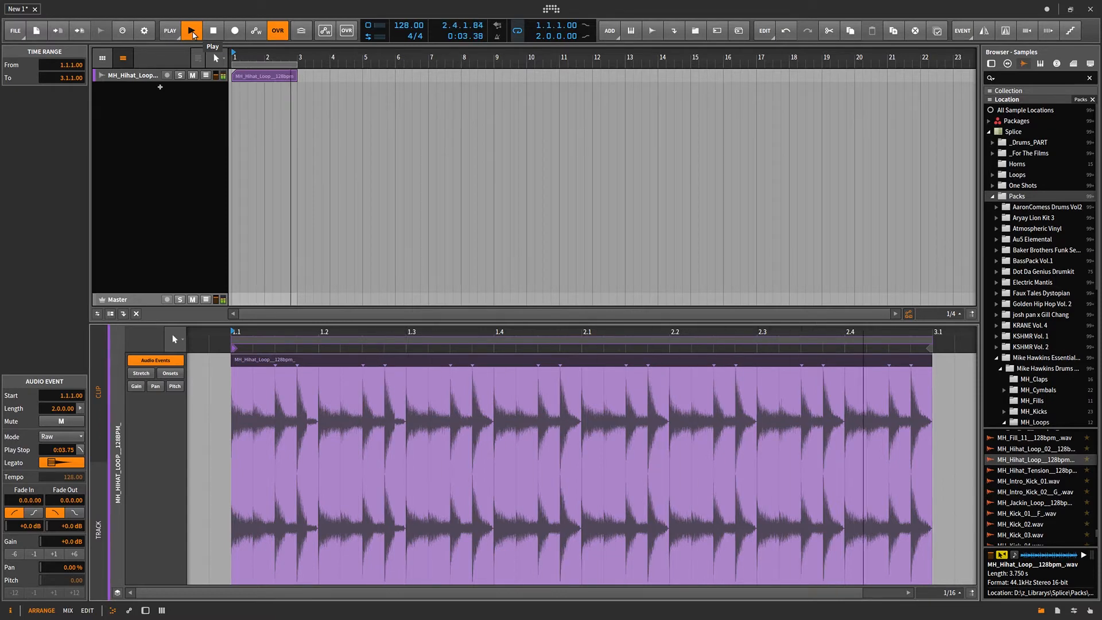
pyautogui.click(191, 30)
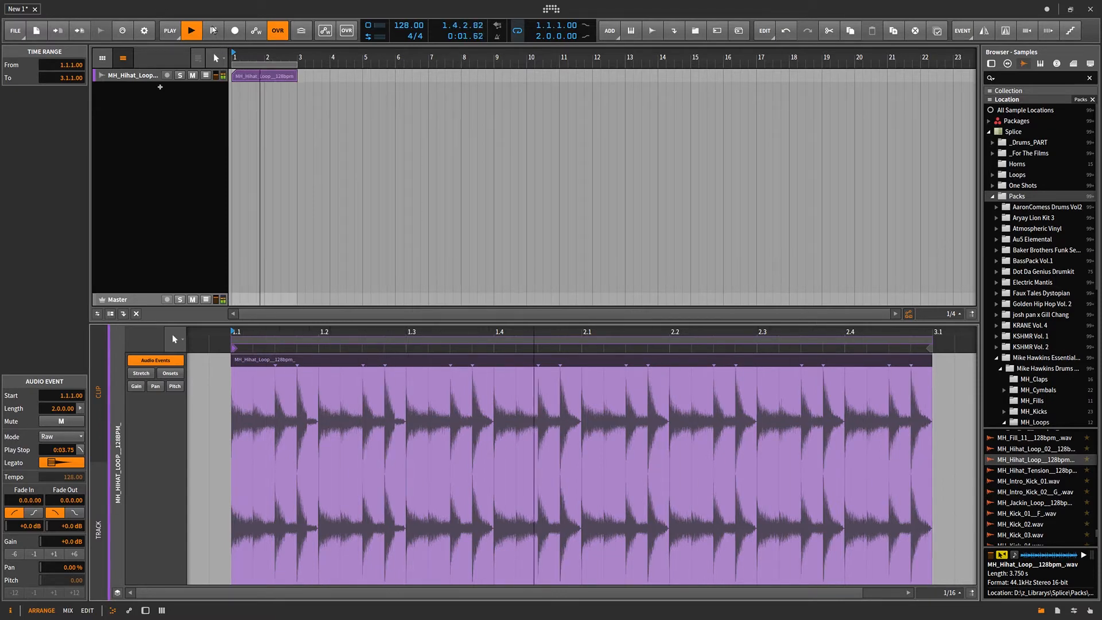
pyautogui.click(192, 30)
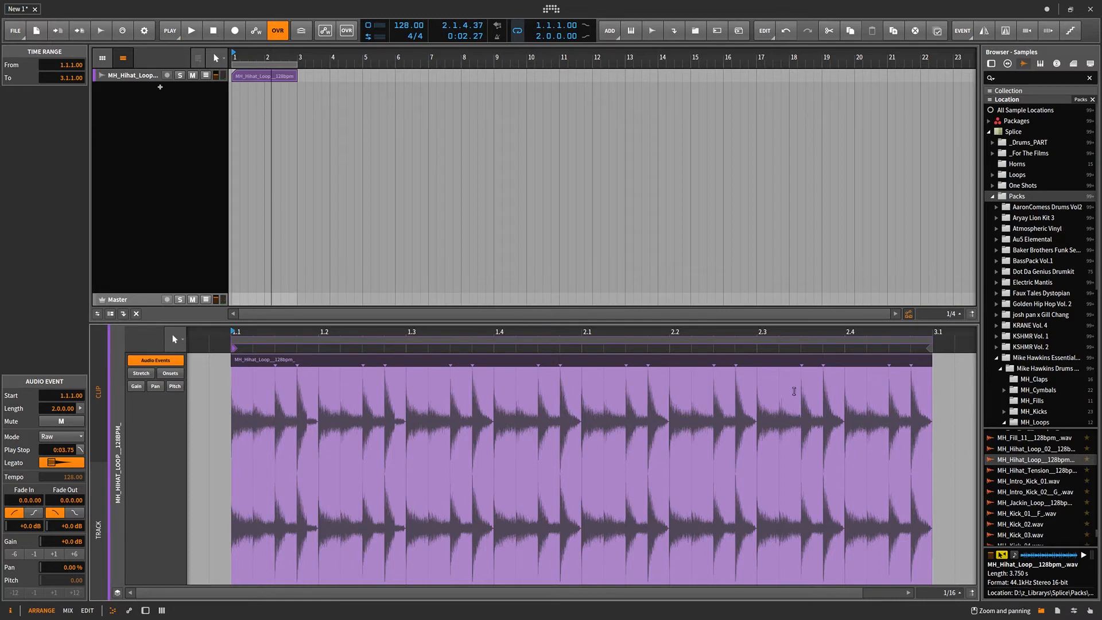
pyautogui.moveTo(470, 539)
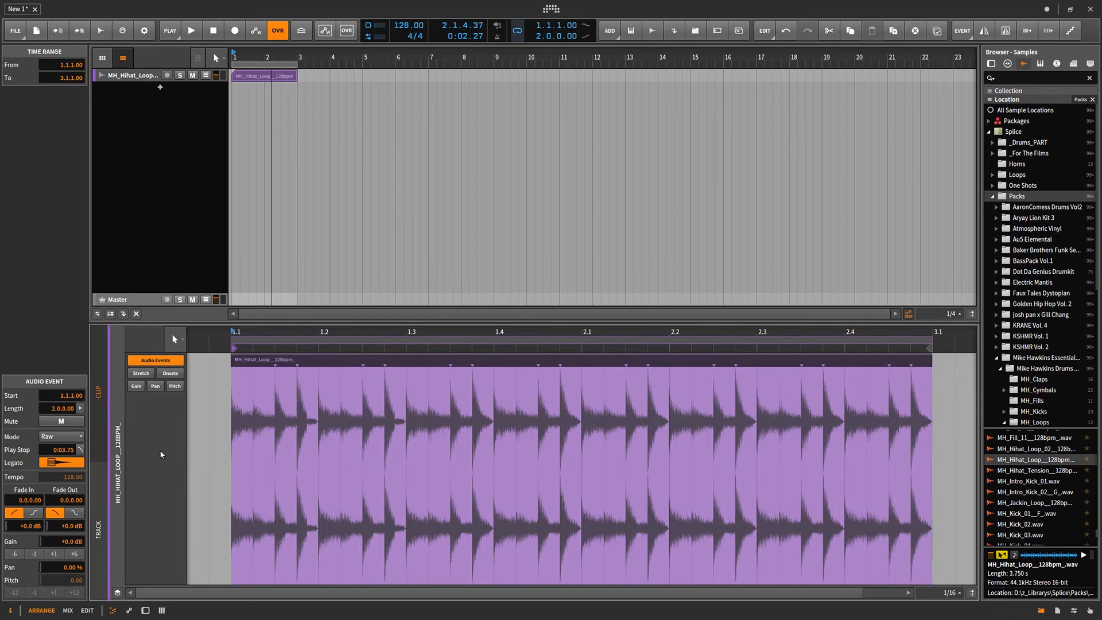
# Review the Raw/Stretch/Stretch HD/Repitch modes, then show the Behavior preferences
pyautogui.click(59, 436)
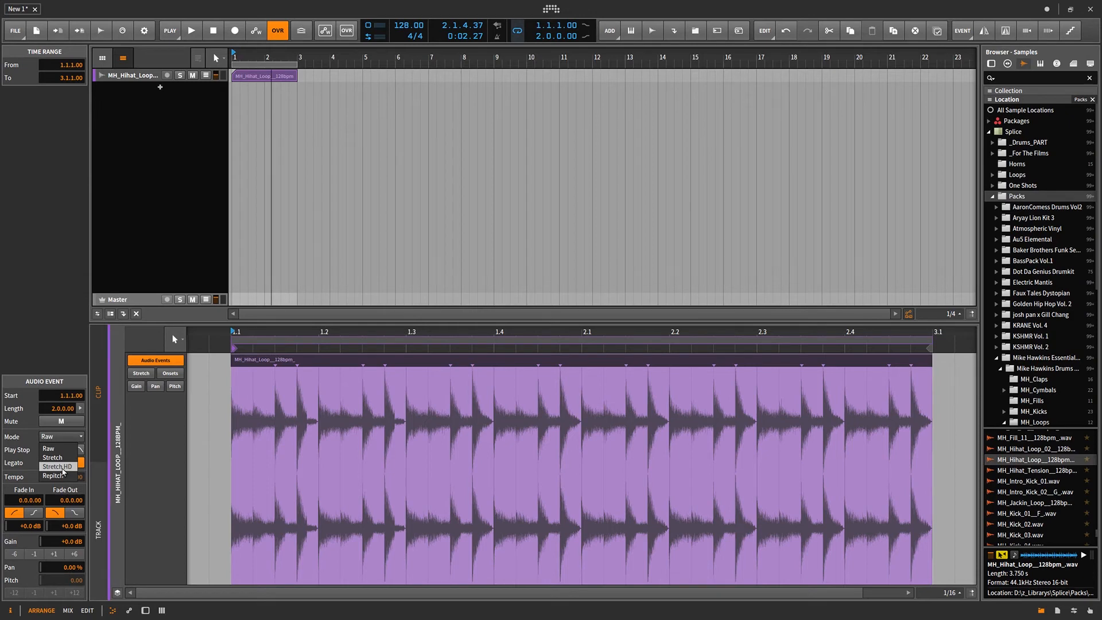
pyautogui.moveTo(49, 450)
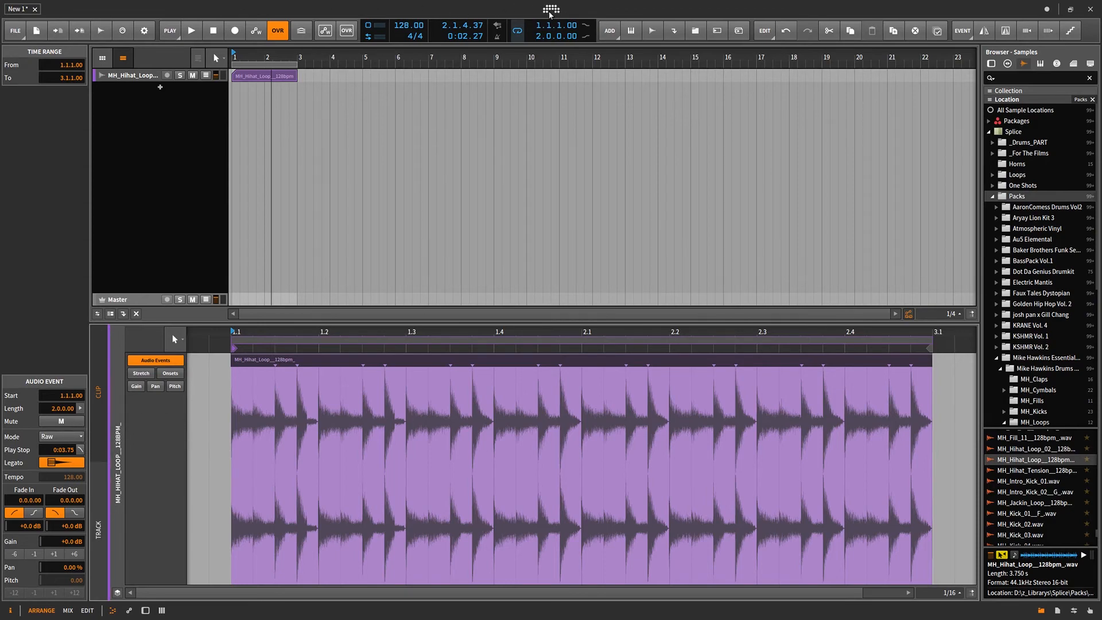
pyautogui.click(144, 30)
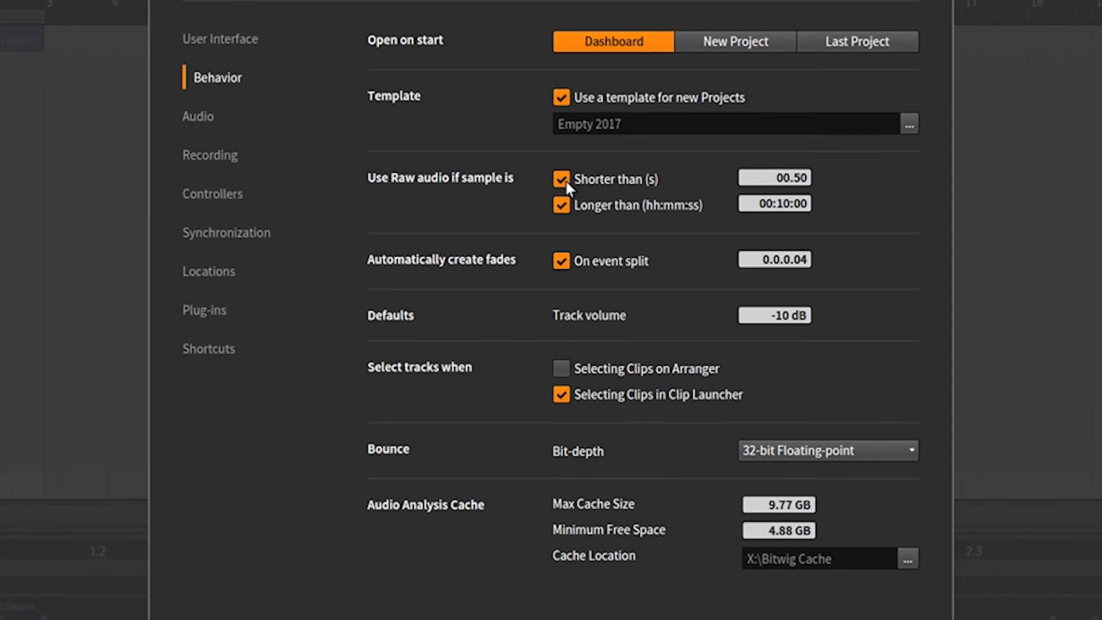
# Toggle the 'Shorter than (s)' option under Use Raw audio if sample is
pyautogui.click(561, 179)
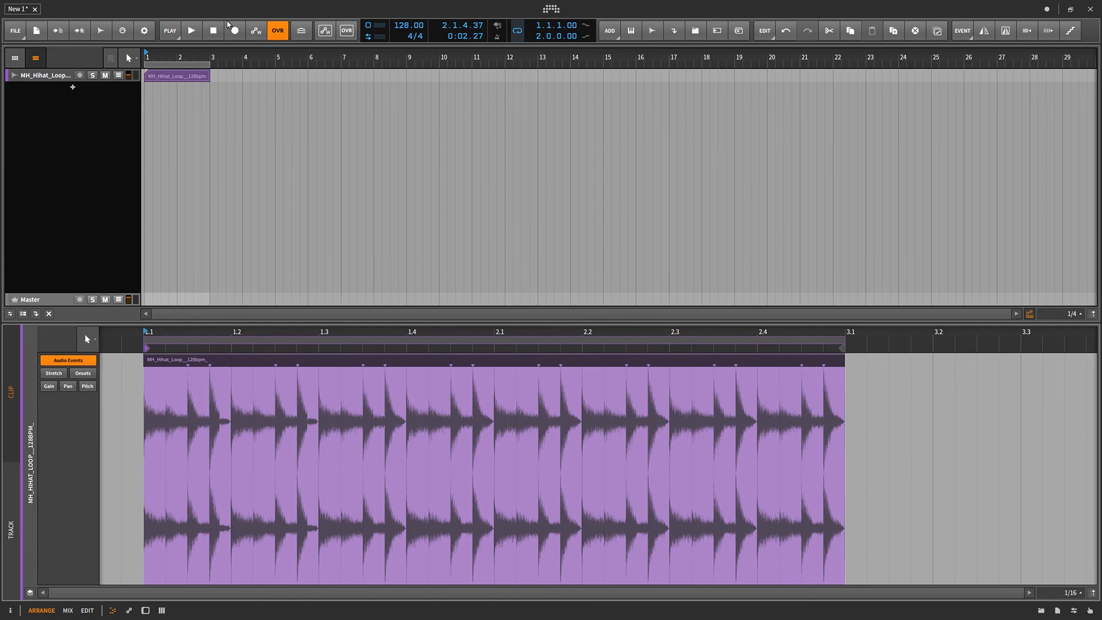
# Play the song and bring up the hi-hat clip's context menu of clip actions
pyautogui.click(191, 30)
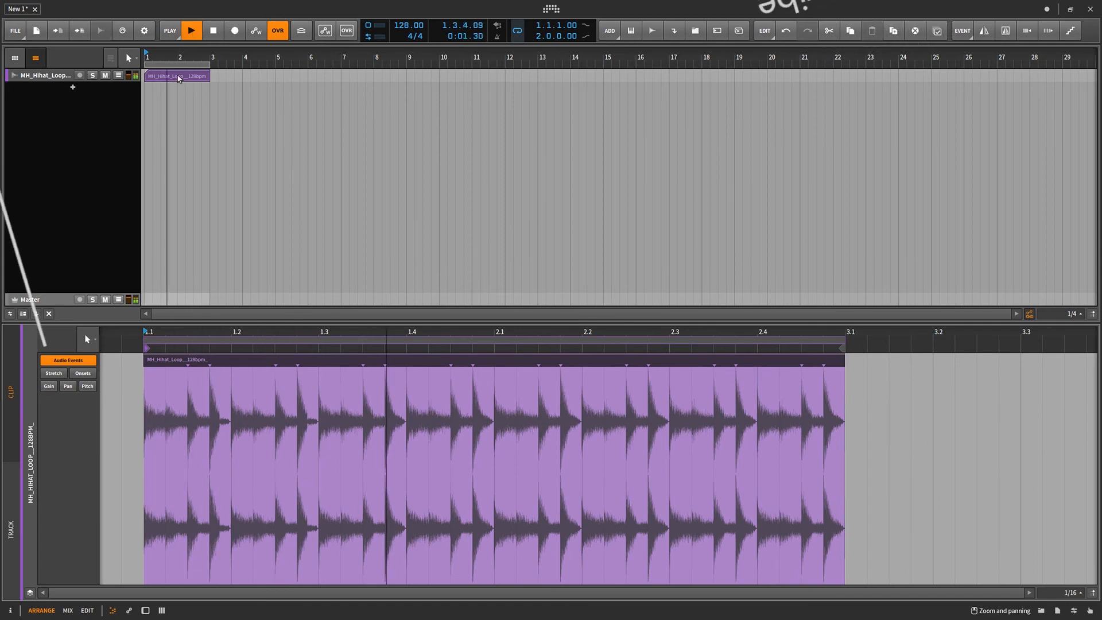
pyautogui.rightClick(176, 76)
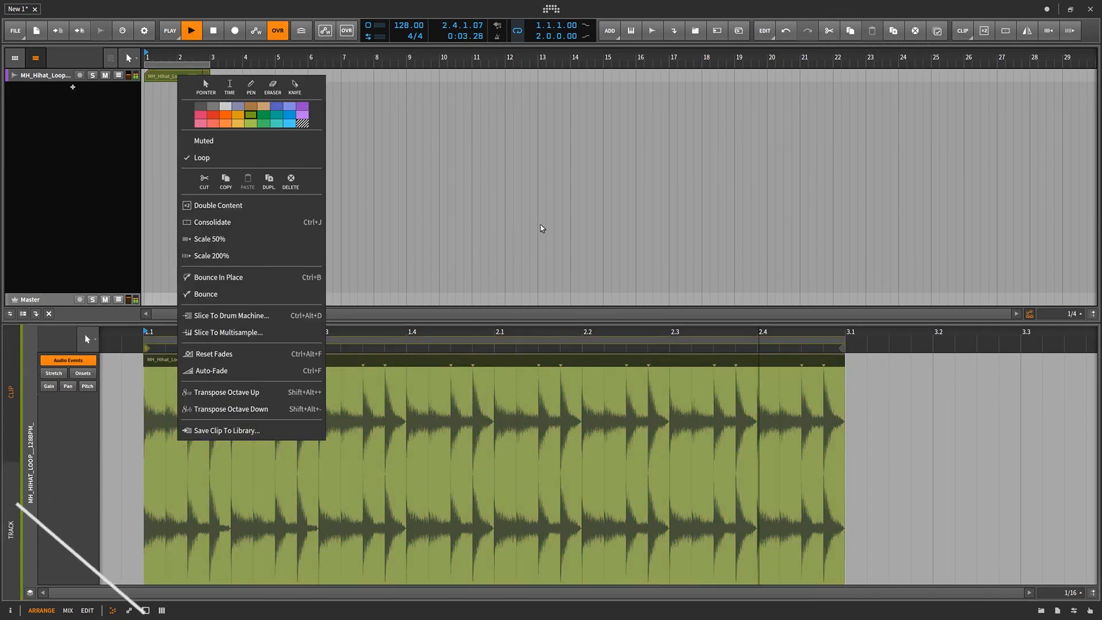